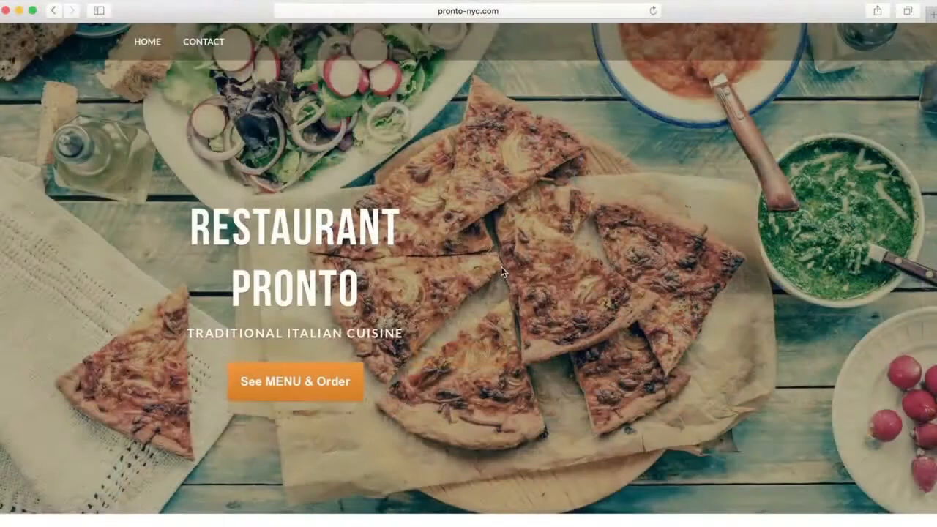
- Add a small crispy-crust Pizza Capricciosa with extra mozzarella and olives to the cart
left_click(298, 381)
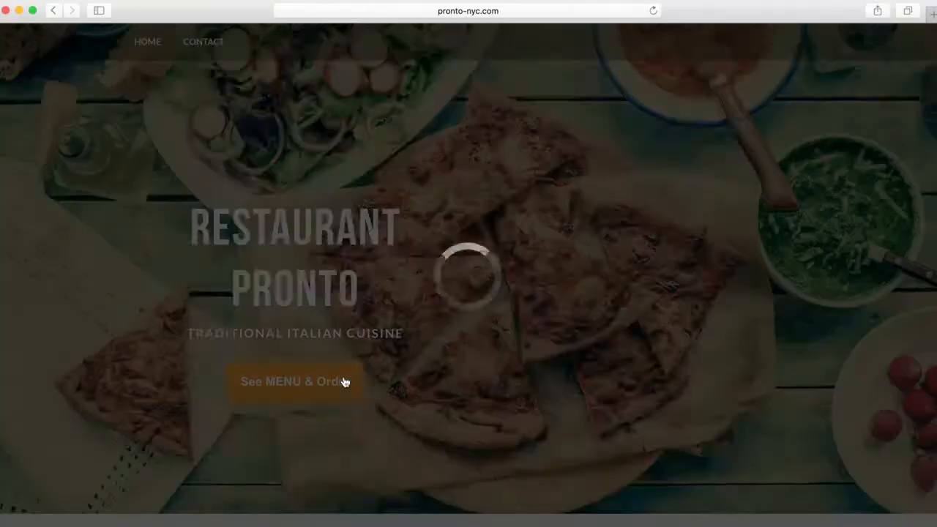
left_click(295, 382)
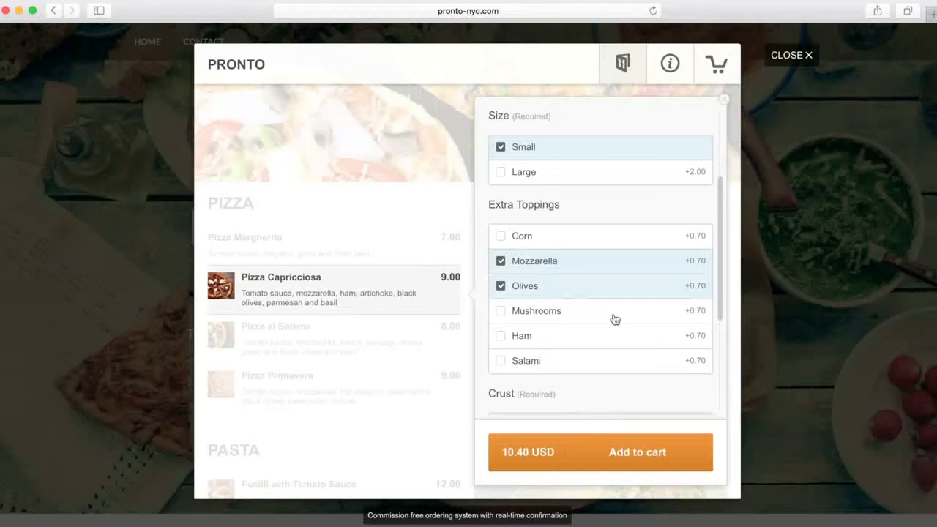
scroll("down", 3)
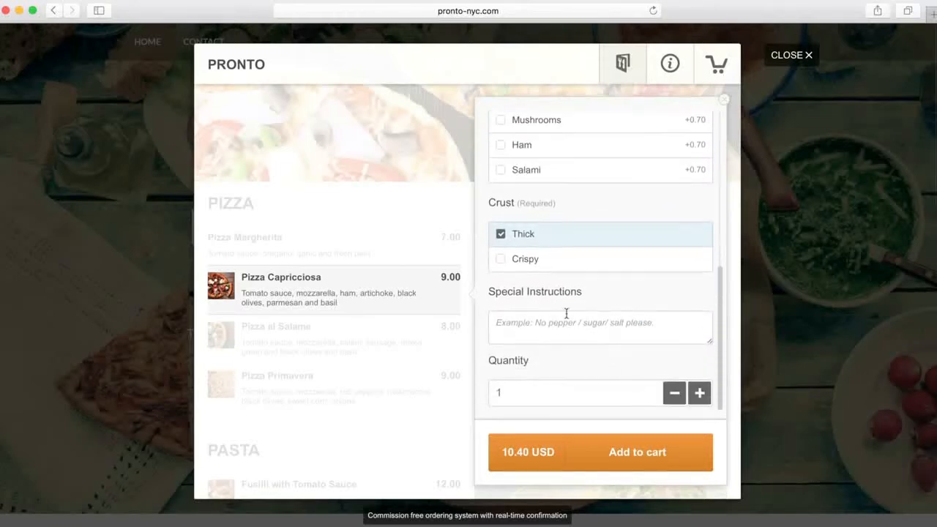
left_click(525, 258)
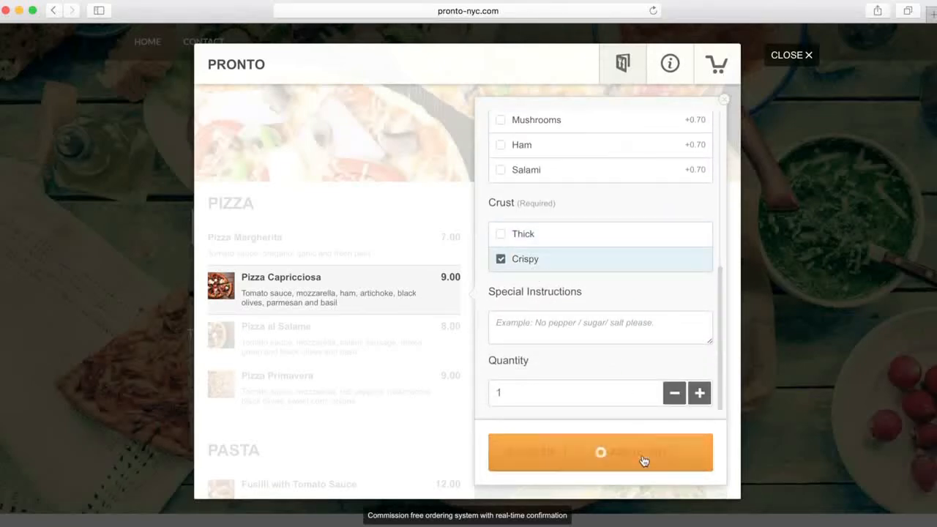
left_click(601, 452)
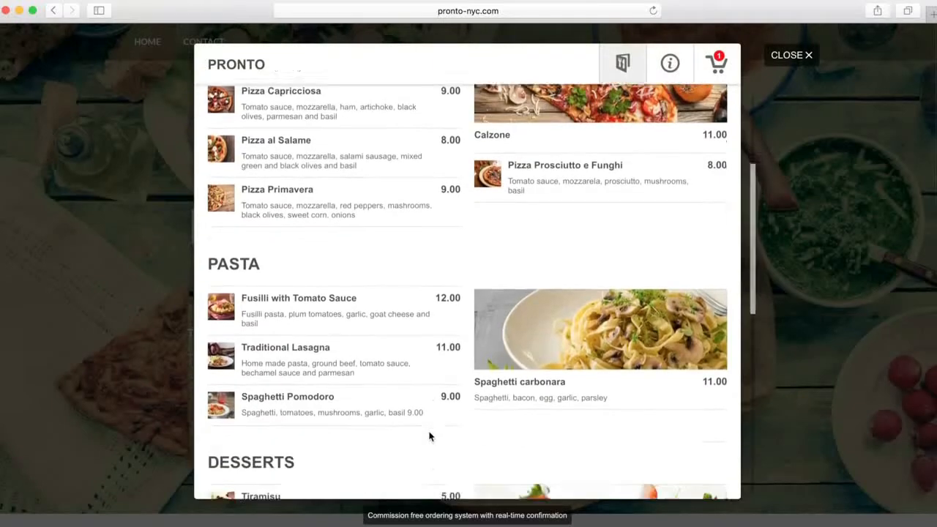
- Add a Coca Cola from Cold Drinks and submit the 12.95 USD delivery order
scroll("down", 3)
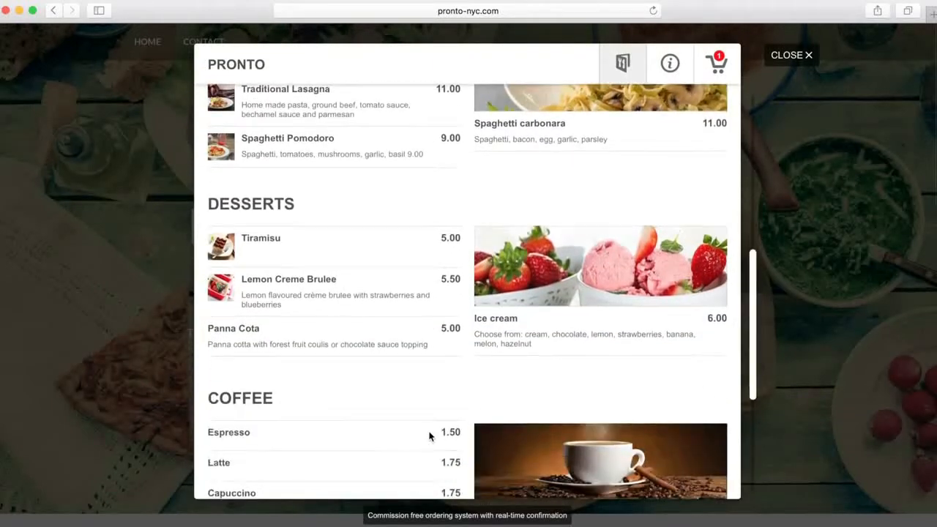
scroll("down", 3)
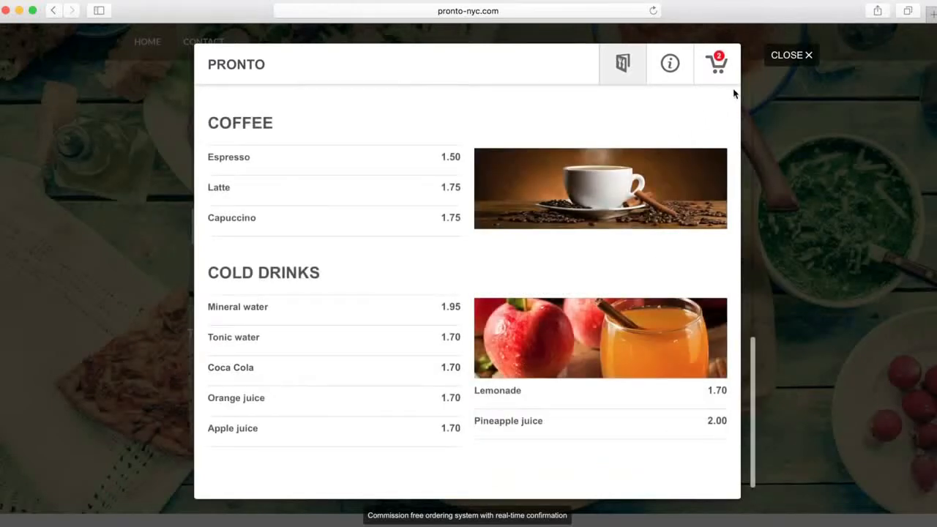
left_click(717, 65)
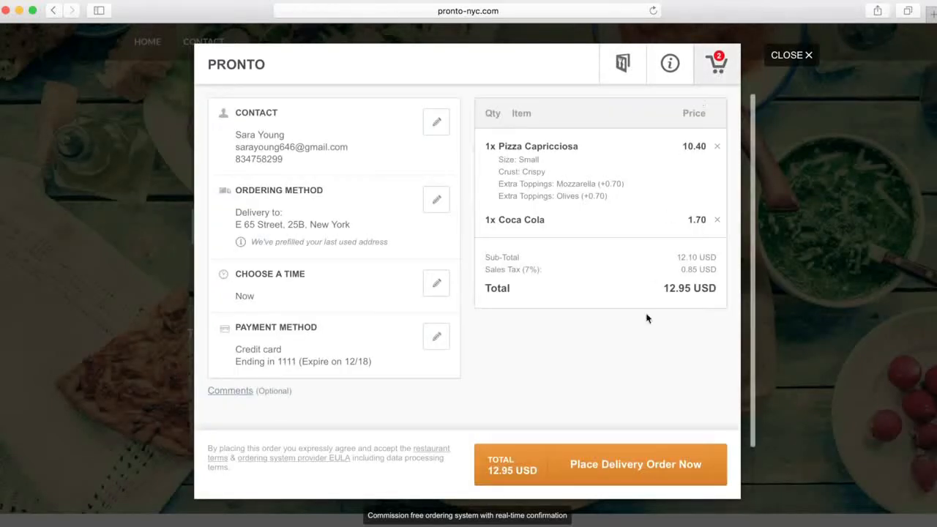
left_click(637, 464)
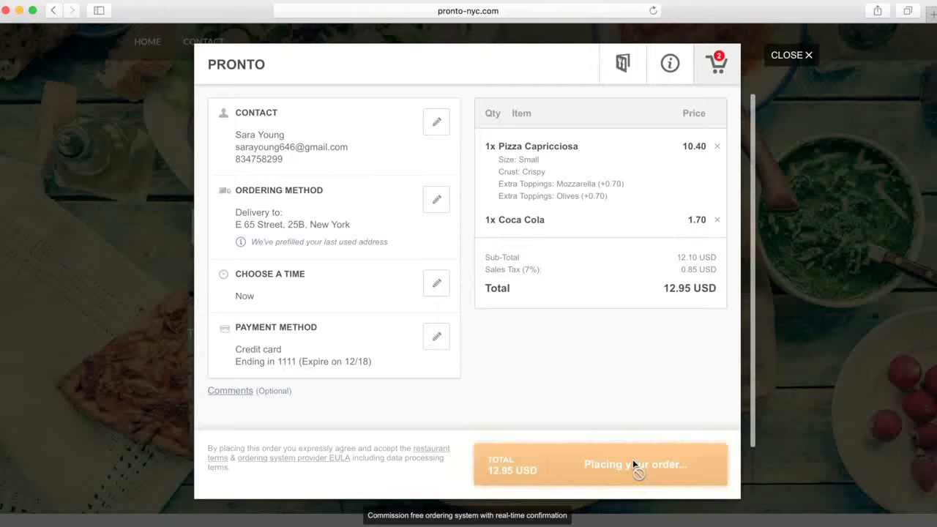
left_click(638, 466)
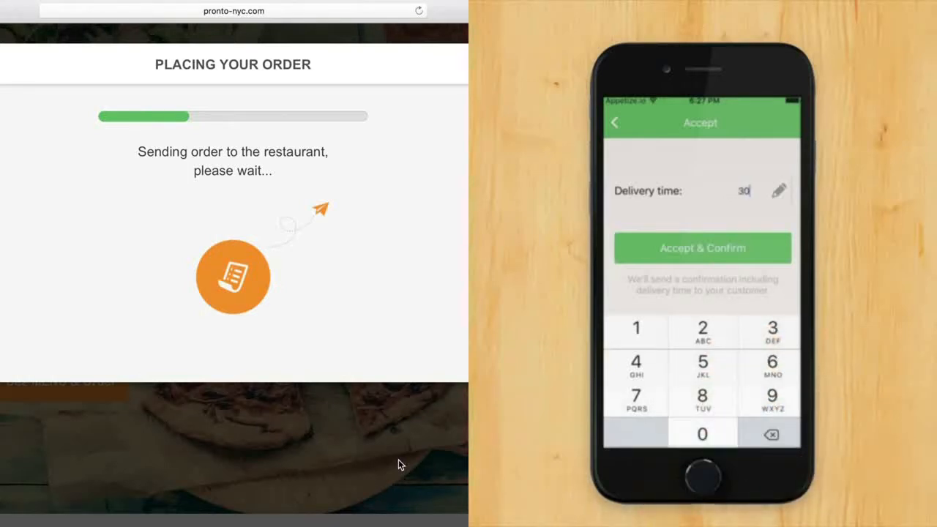
- Accept the incoming pizza and Coca Cola order with a 30 delivery time
left_click(703, 247)
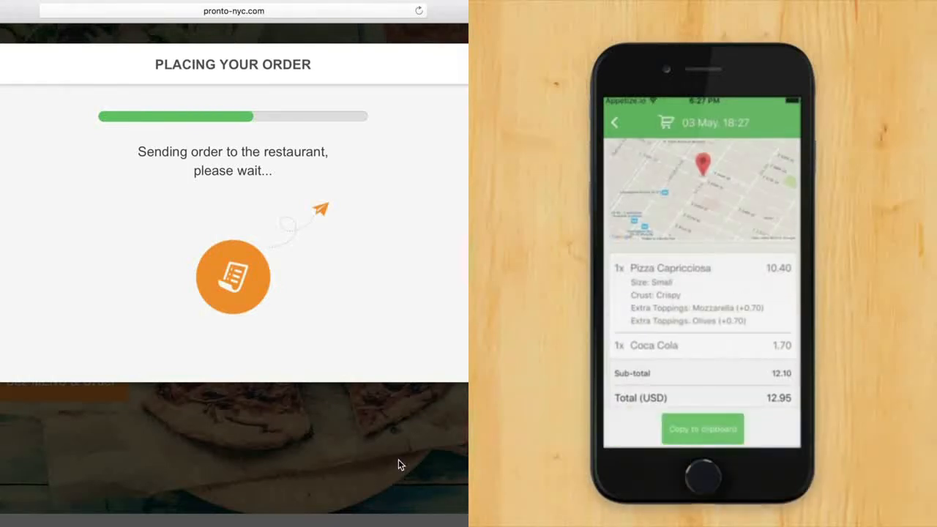